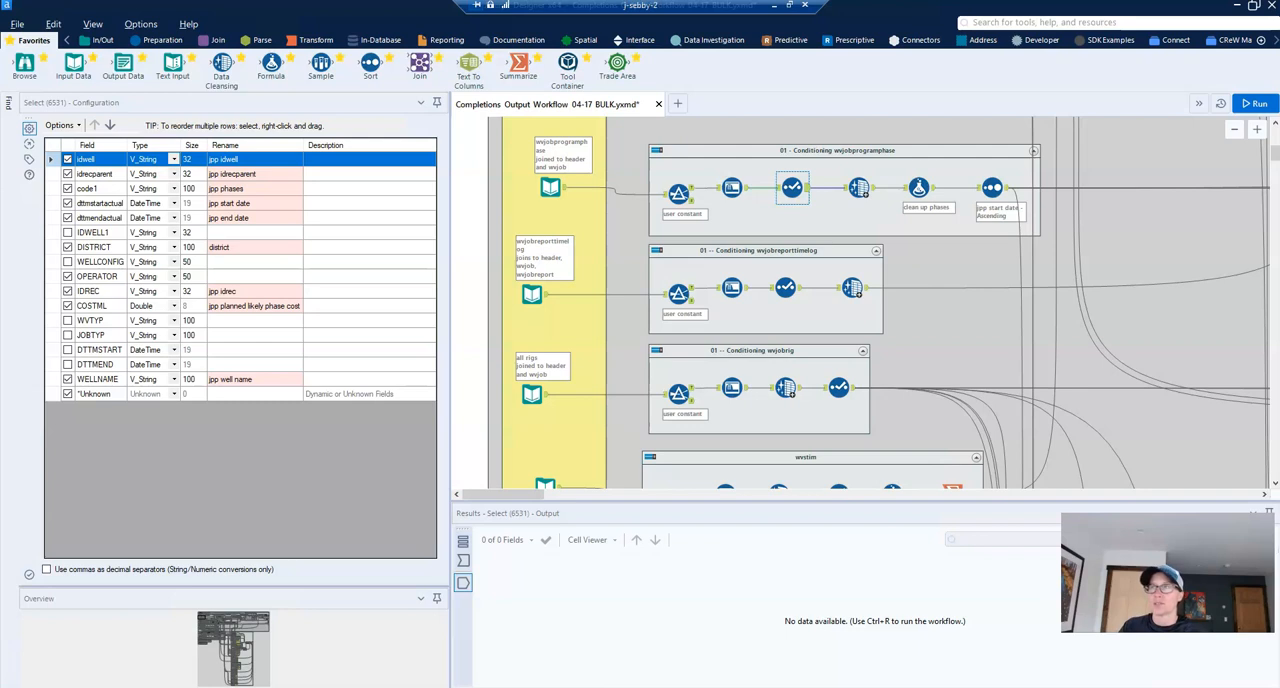
mouse_move(792, 188)
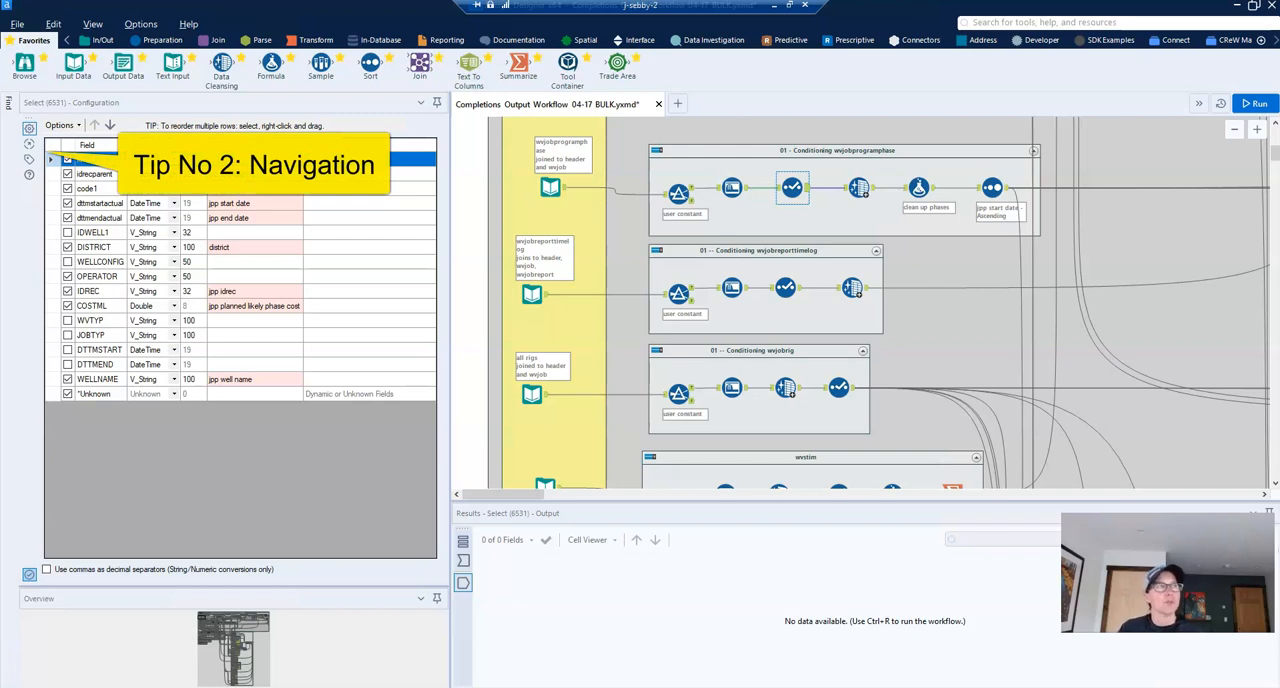
Step: List the Select tool's connected tools and jump to the start-date Sort (6532) tool
click(18, 143)
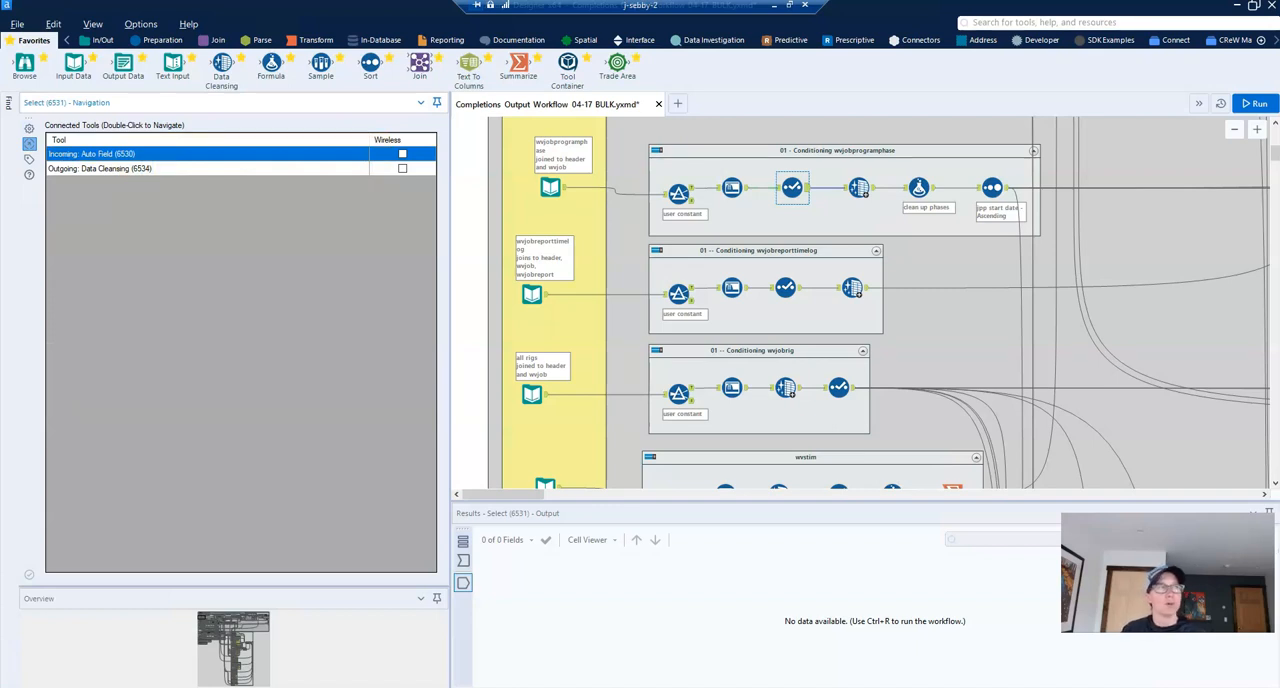
click(990, 188)
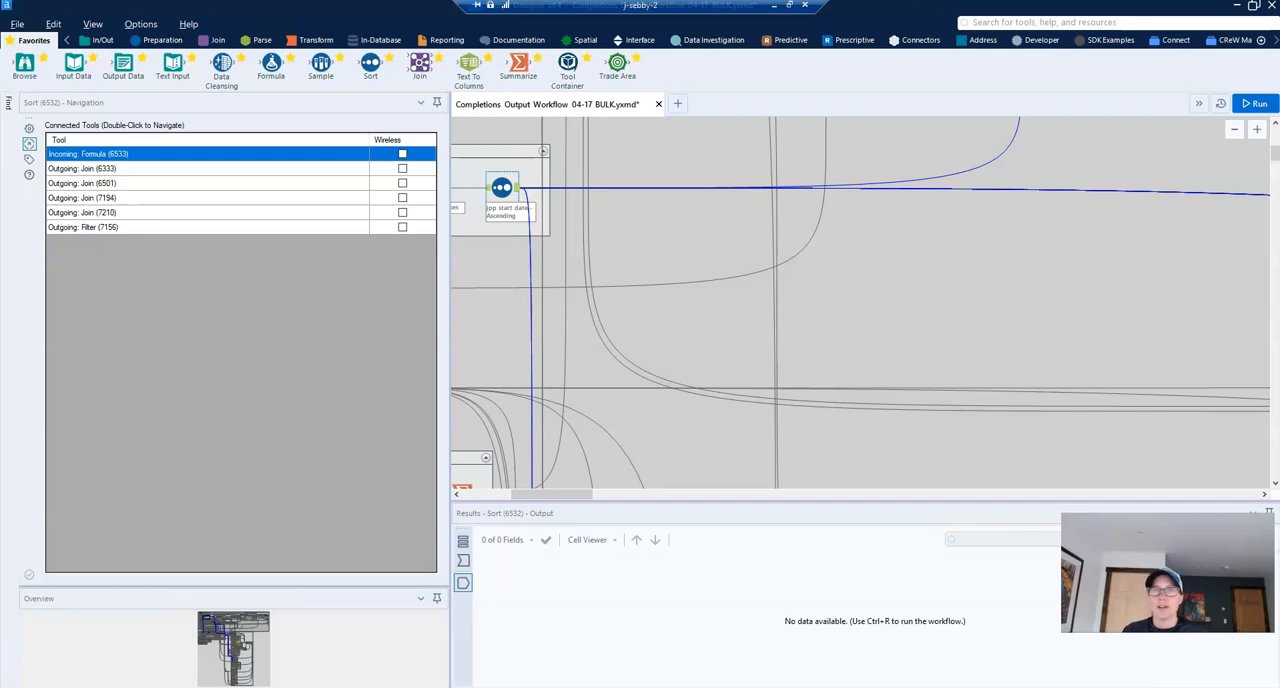
Step: Deselect all tools to show Workflow - Configuration at the wvjob and jobreport containers
click(1256, 100)
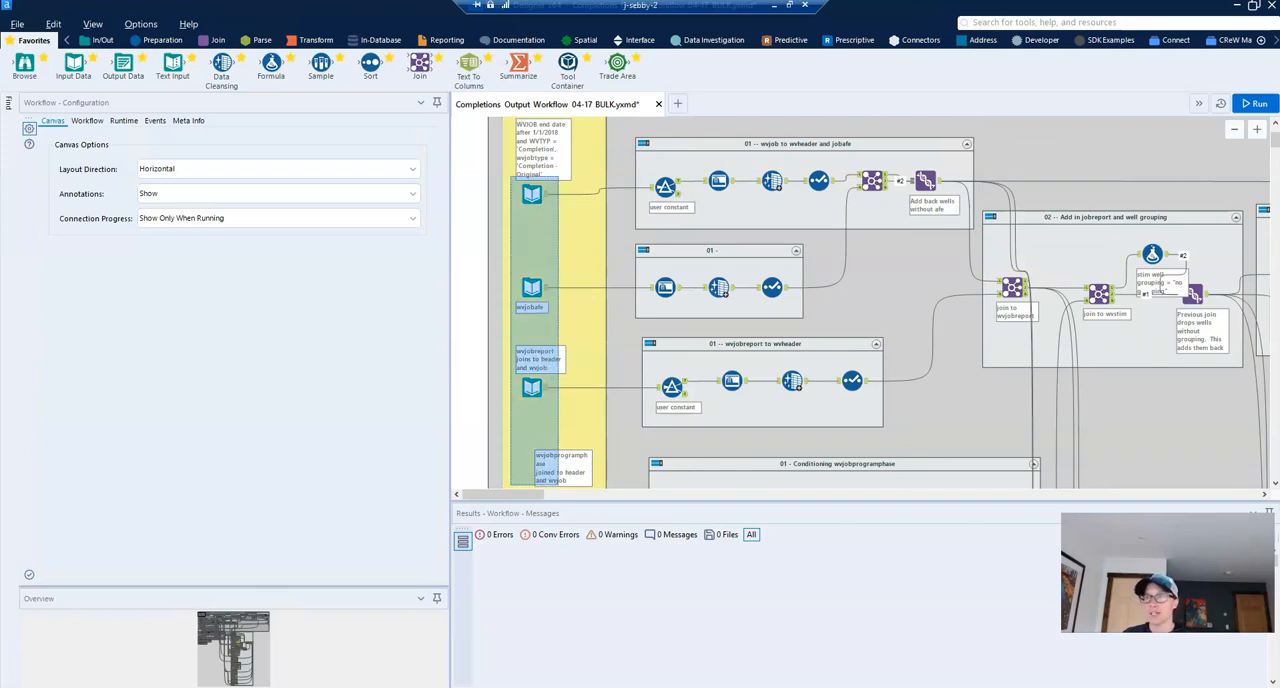
Step: Open the context menu of the top wwjob Input Data tool in the Inputs container
scroll(down, 3)
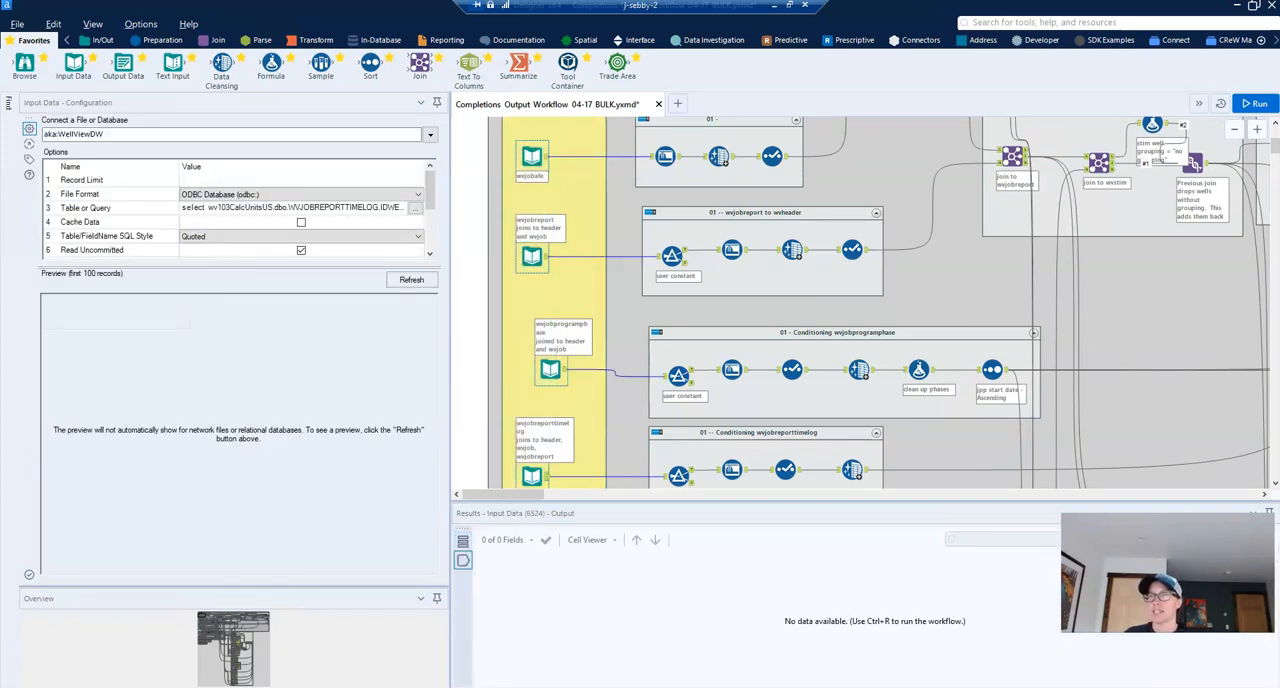
right_click(550, 440)
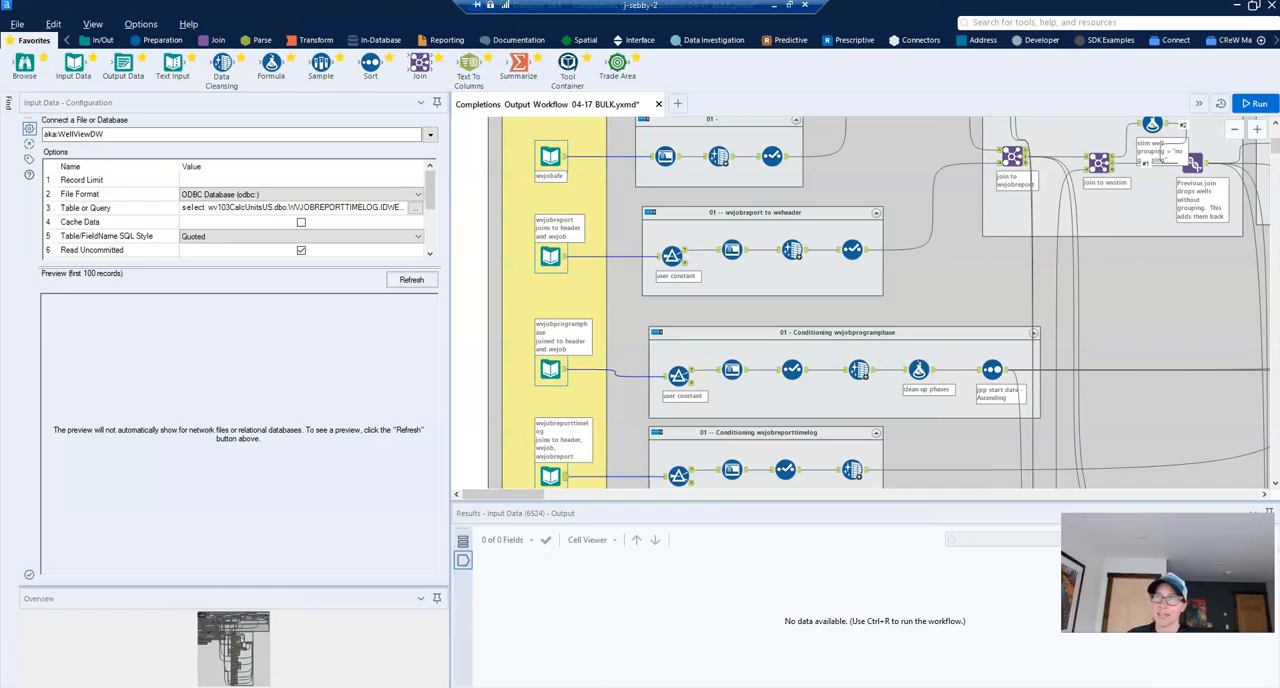
right_click(550, 160)
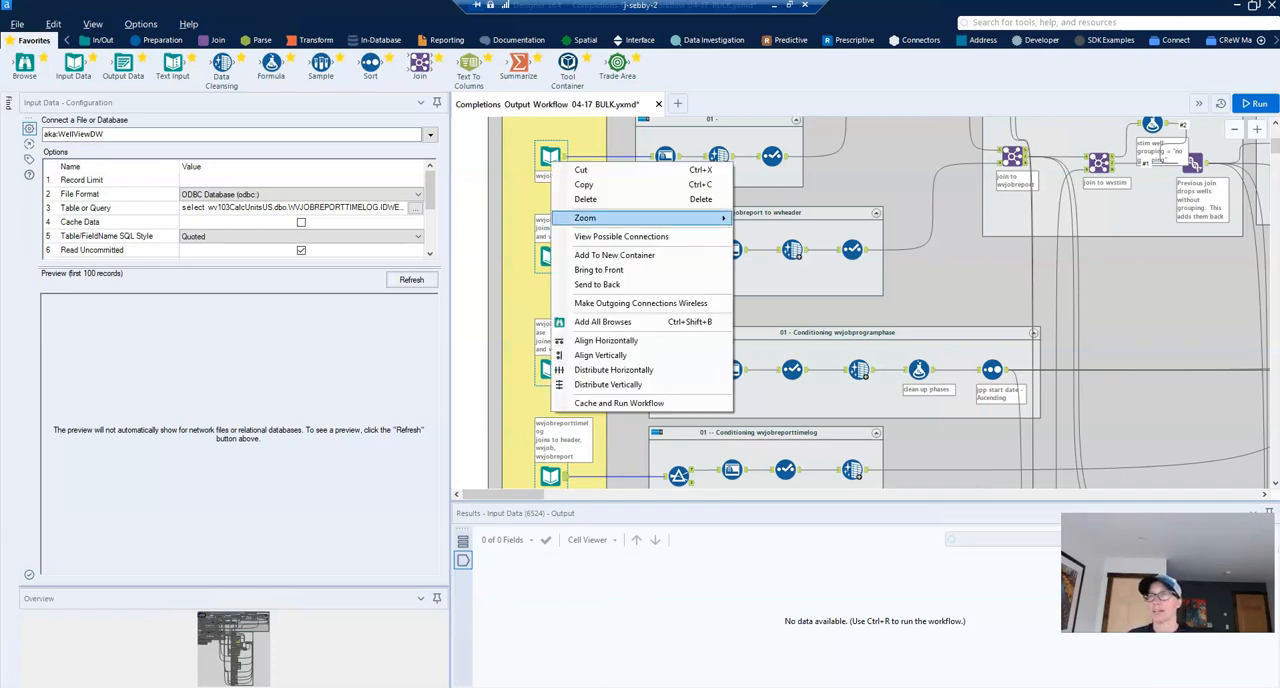
mouse_move(618, 403)
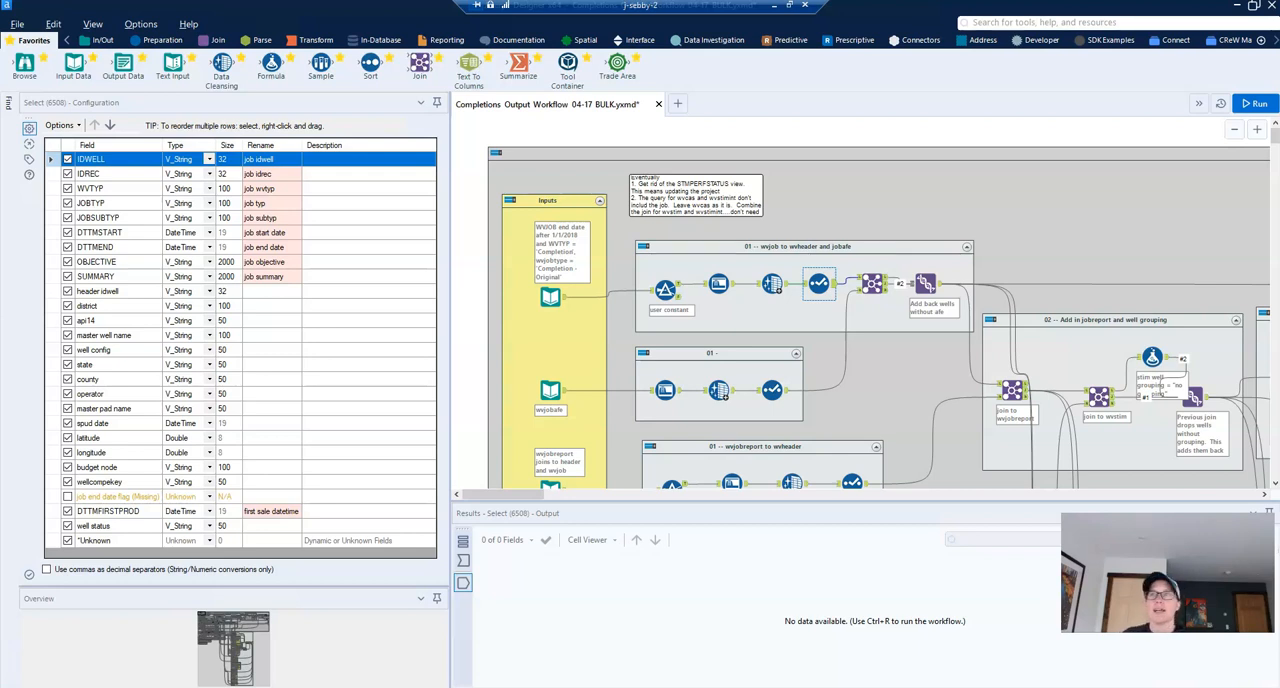
mouse_move(818, 283)
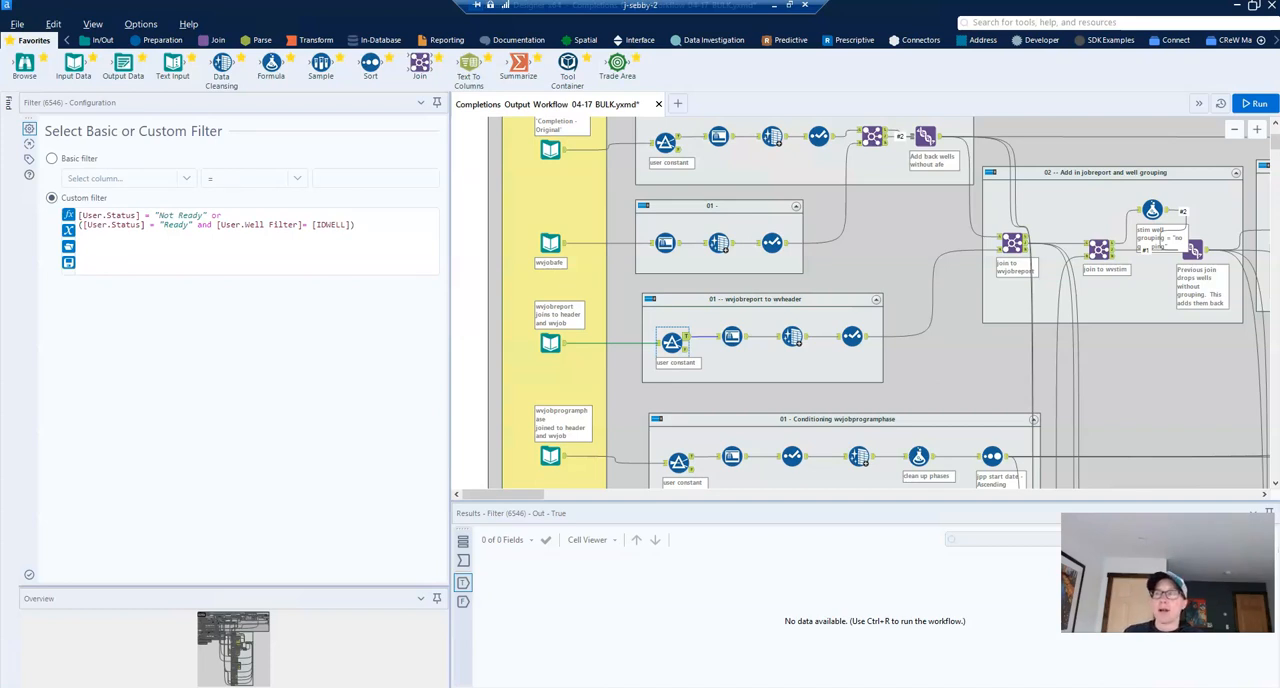
Step: Show the wwjobreport Auto Field settings, then the Select tool adding the 'report' prefix
click(731, 336)
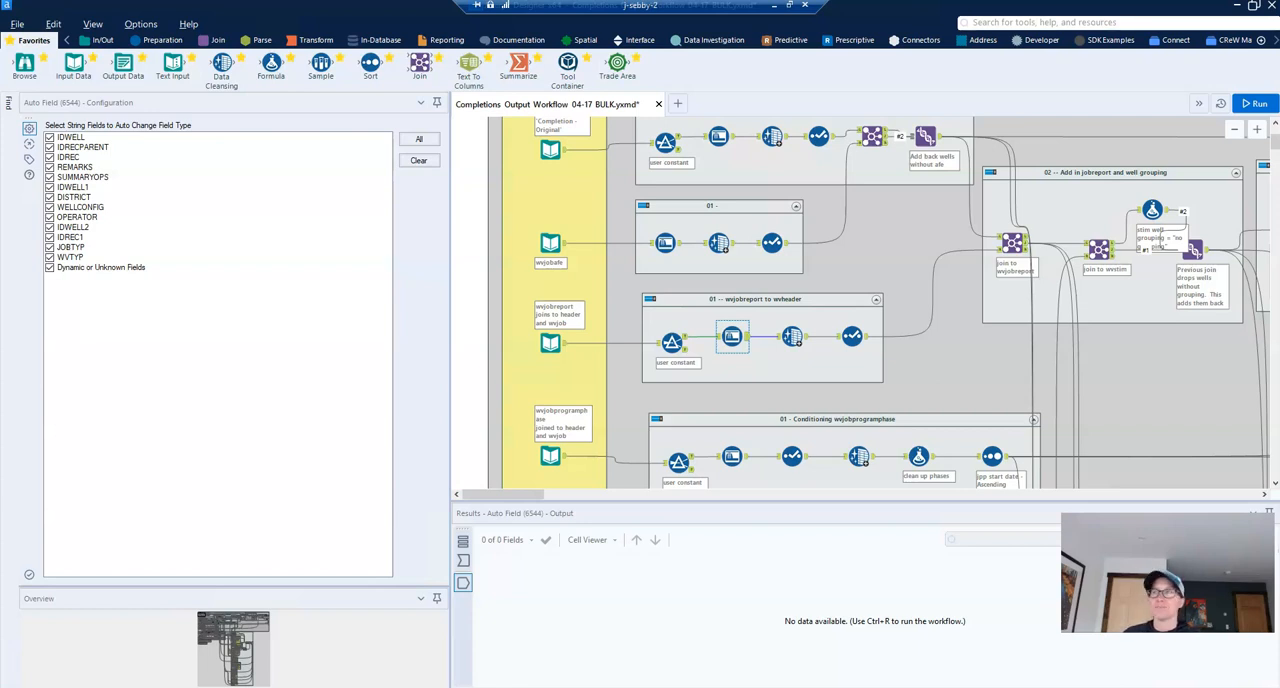
click(787, 337)
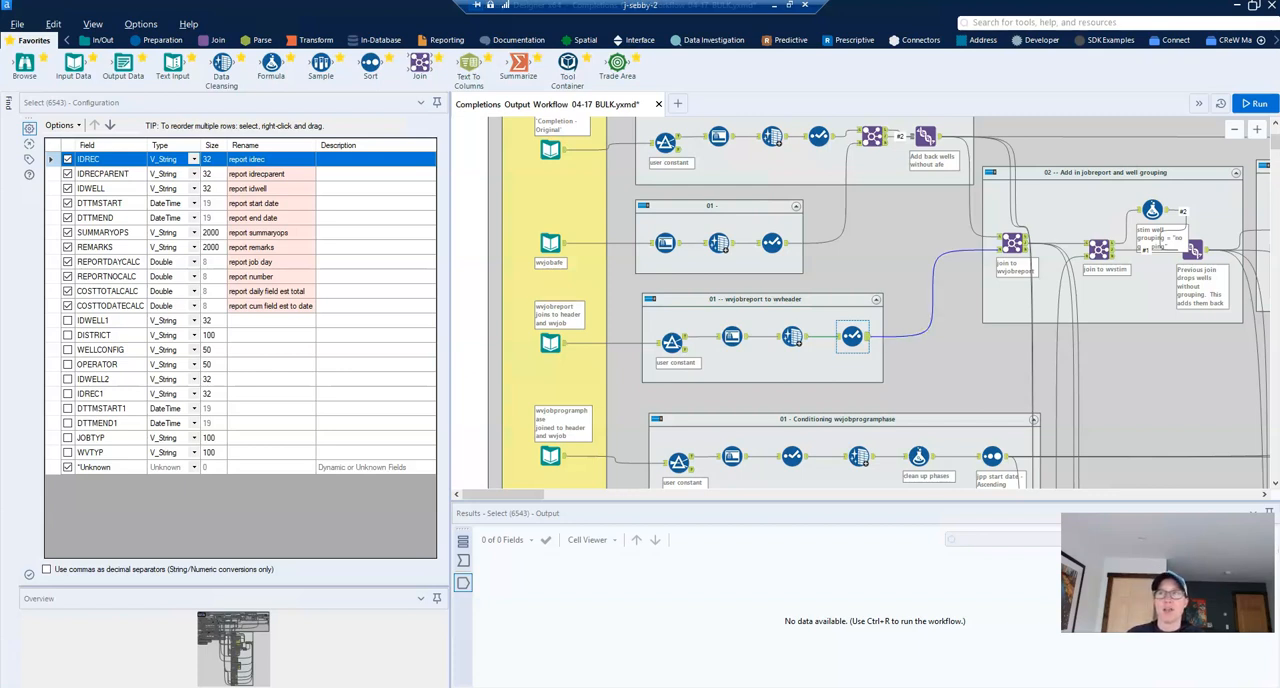
mouse_move(852, 336)
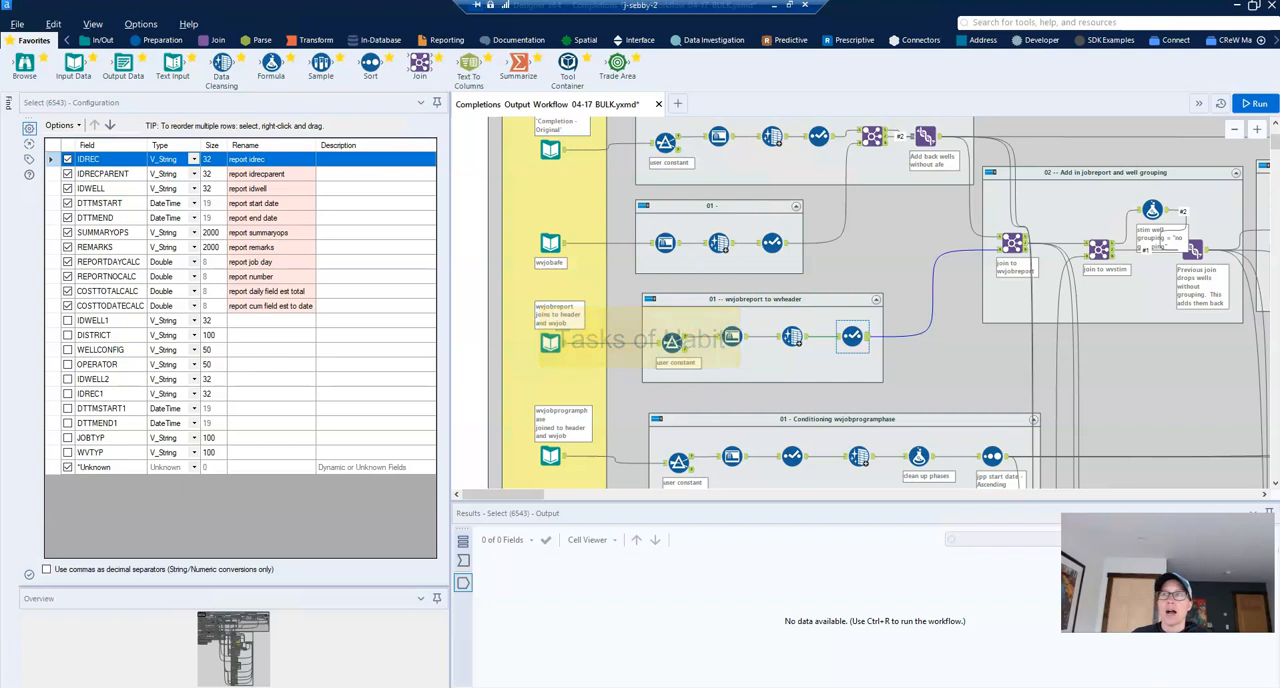
click(851, 337)
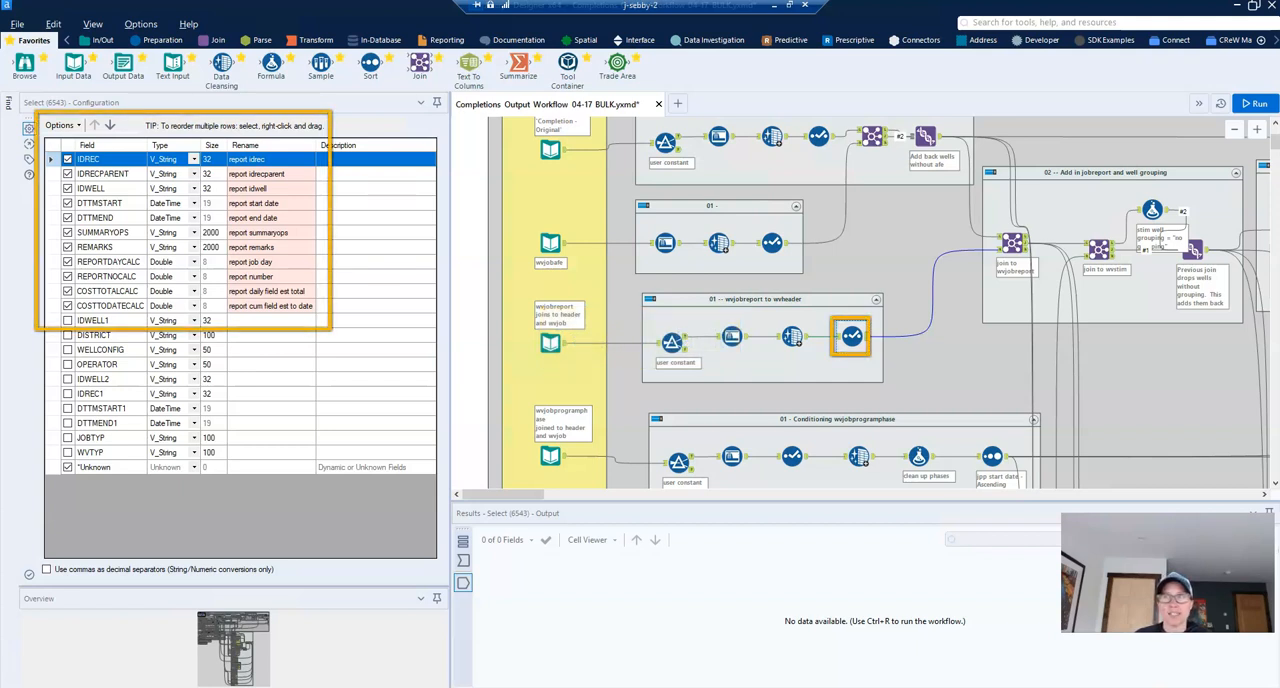
mouse_move(545, 343)
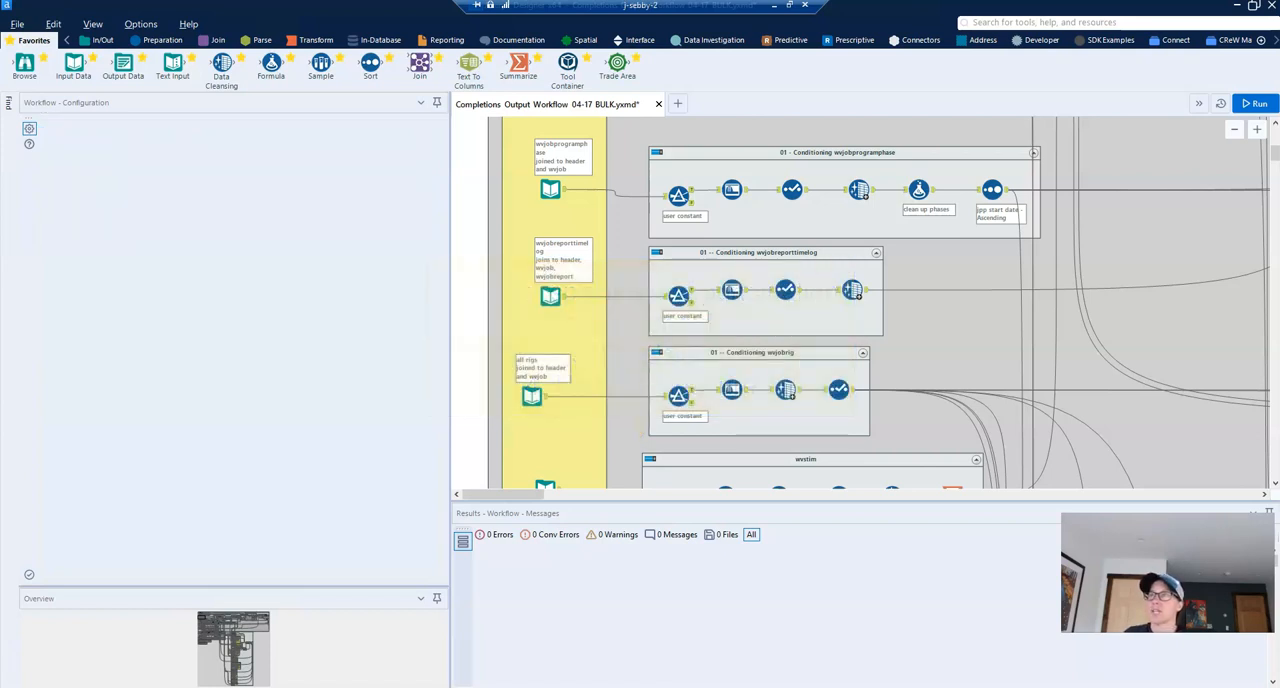
click(791, 189)
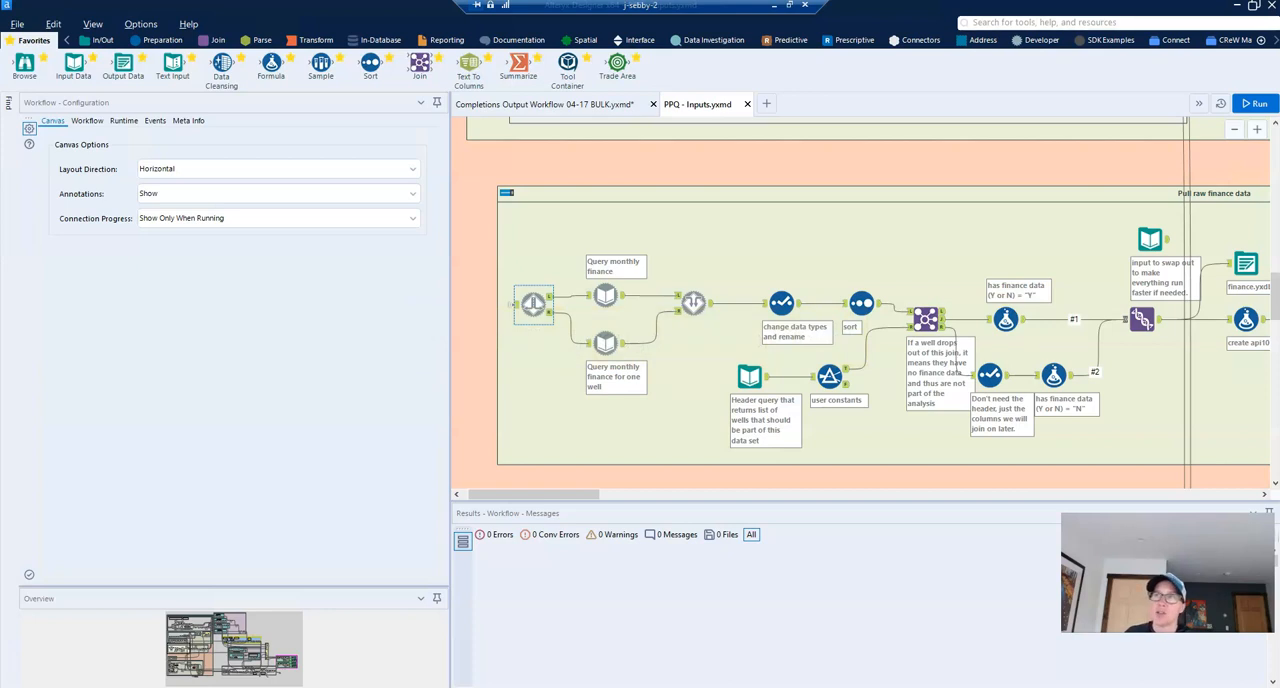
Step: Review the Dynamic Input's SQL modifications, then preview the finance.yxdb Input Data records
click(605, 294)
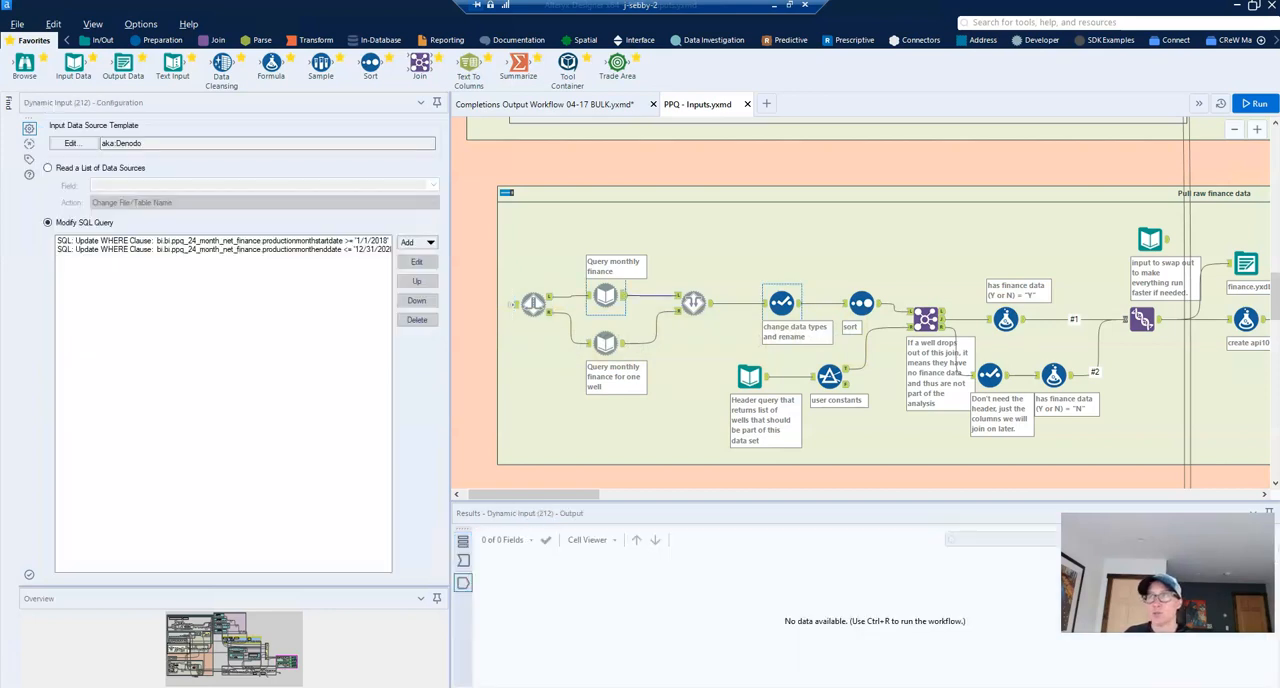
right_click(781, 303)
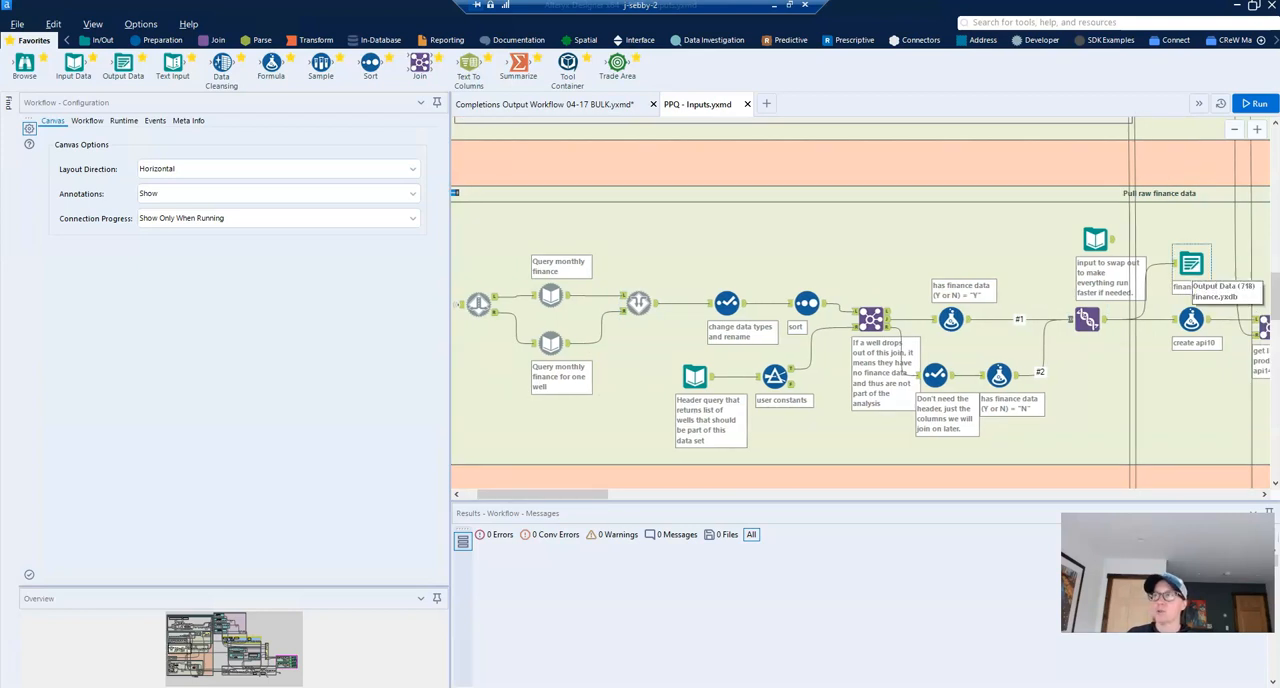
click(1190, 267)
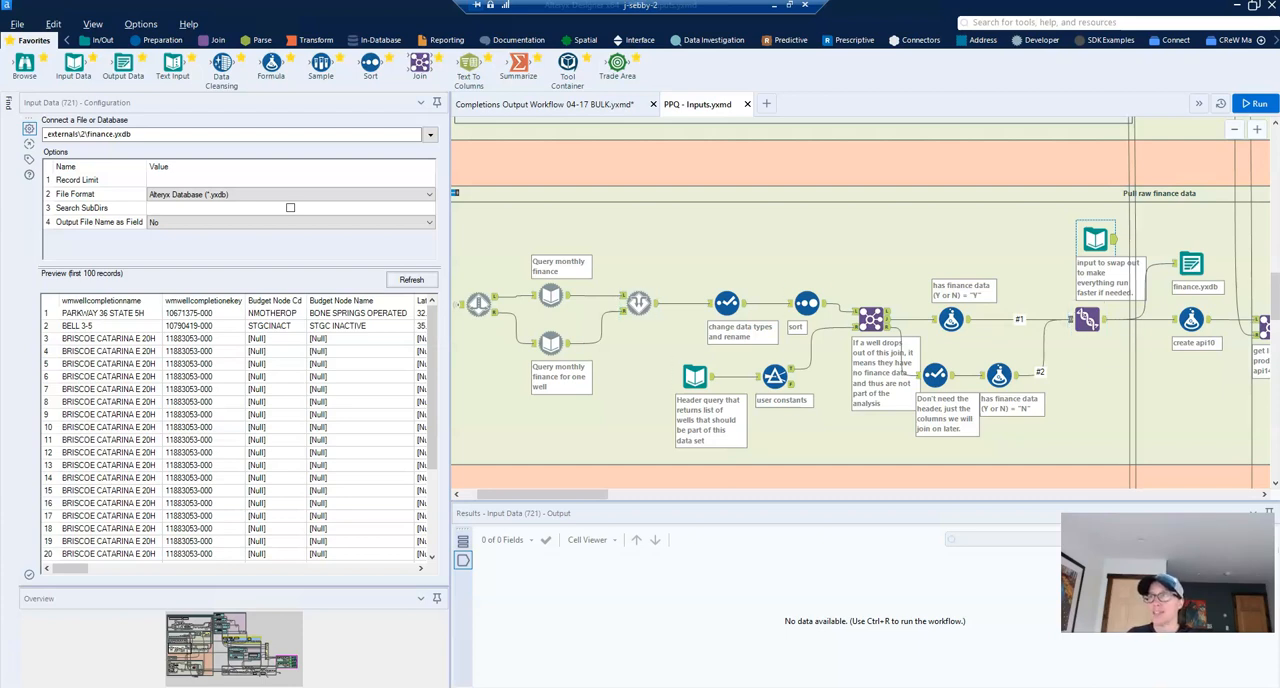
click(729, 302)
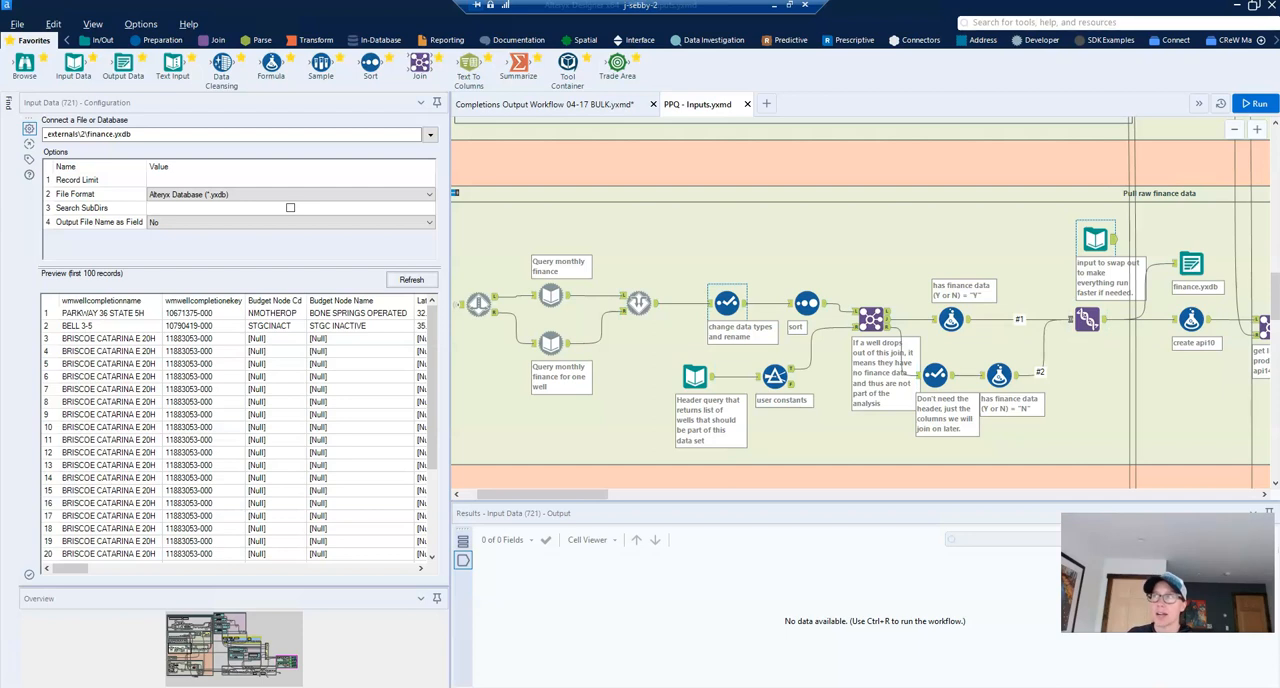